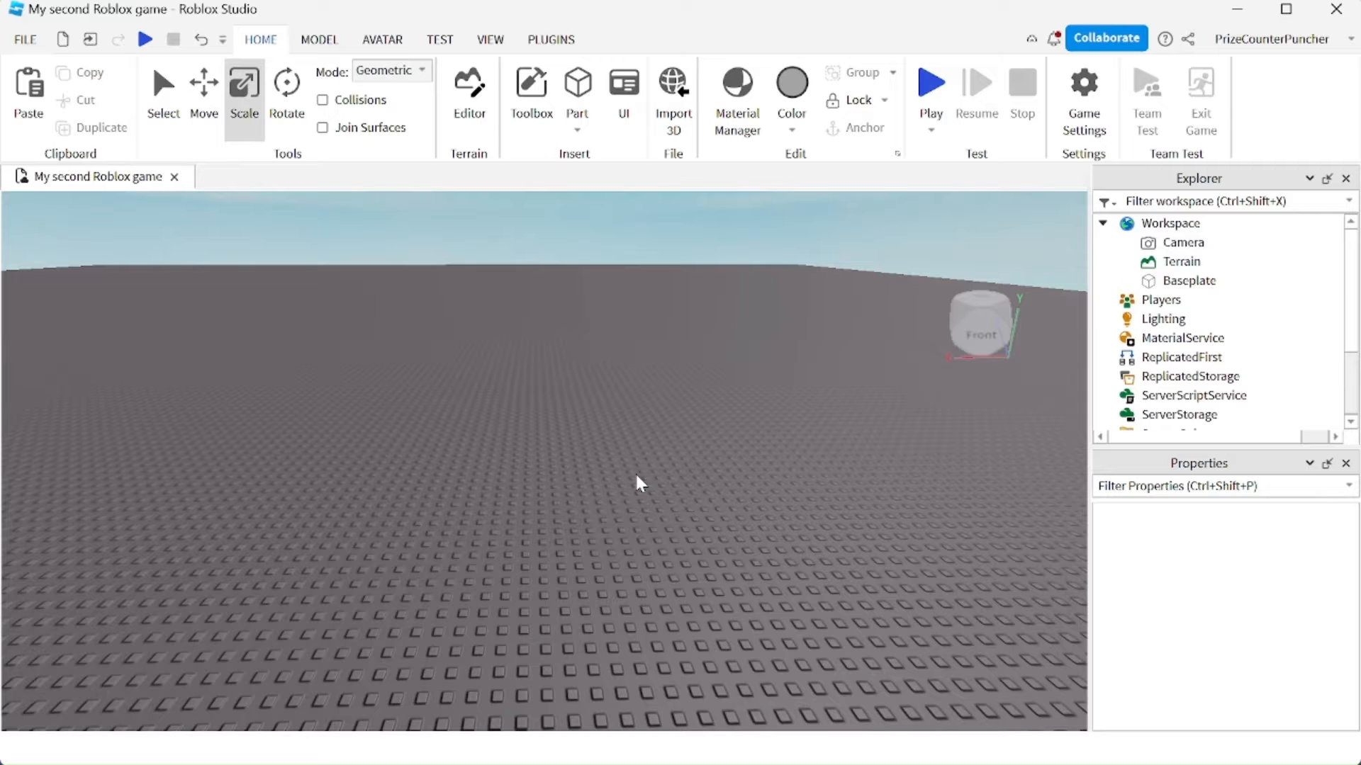
pyautogui.moveTo(652, 535)
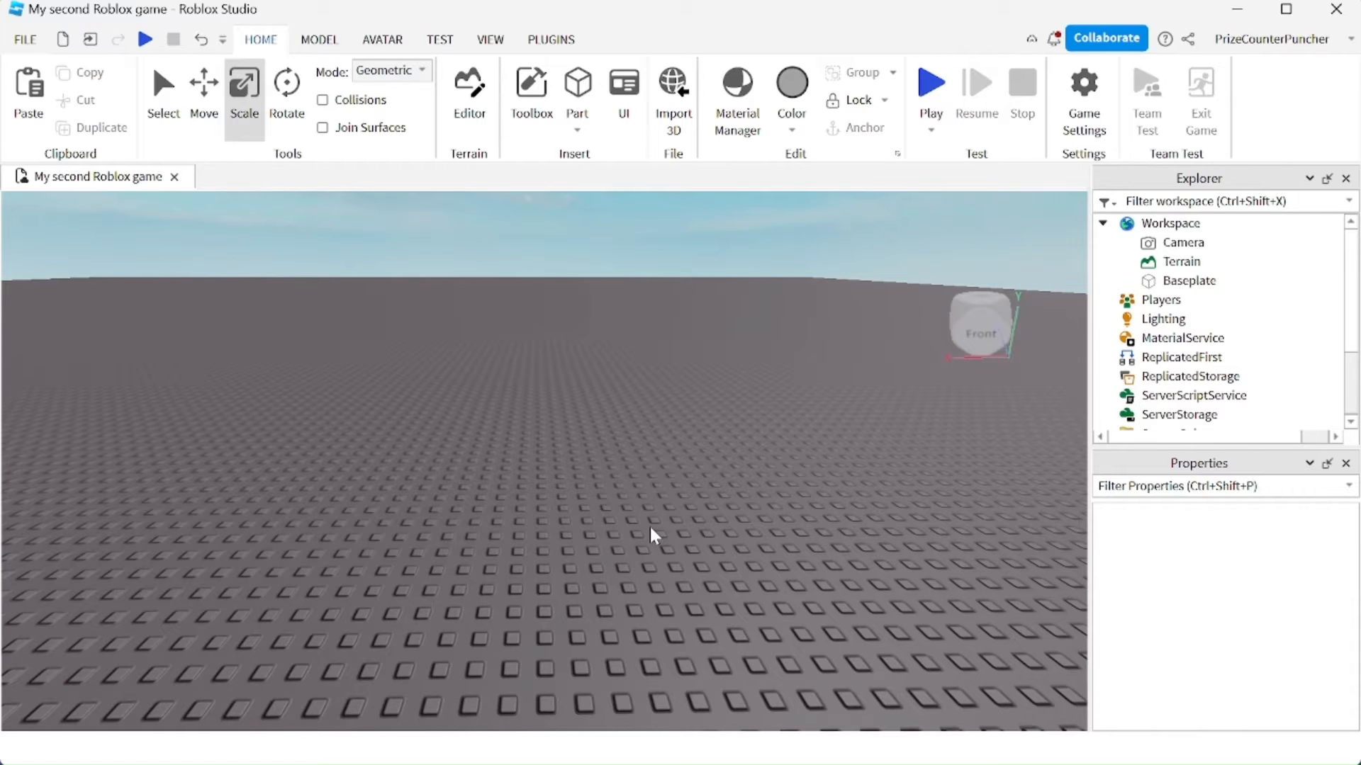
pyautogui.moveTo(797, 510)
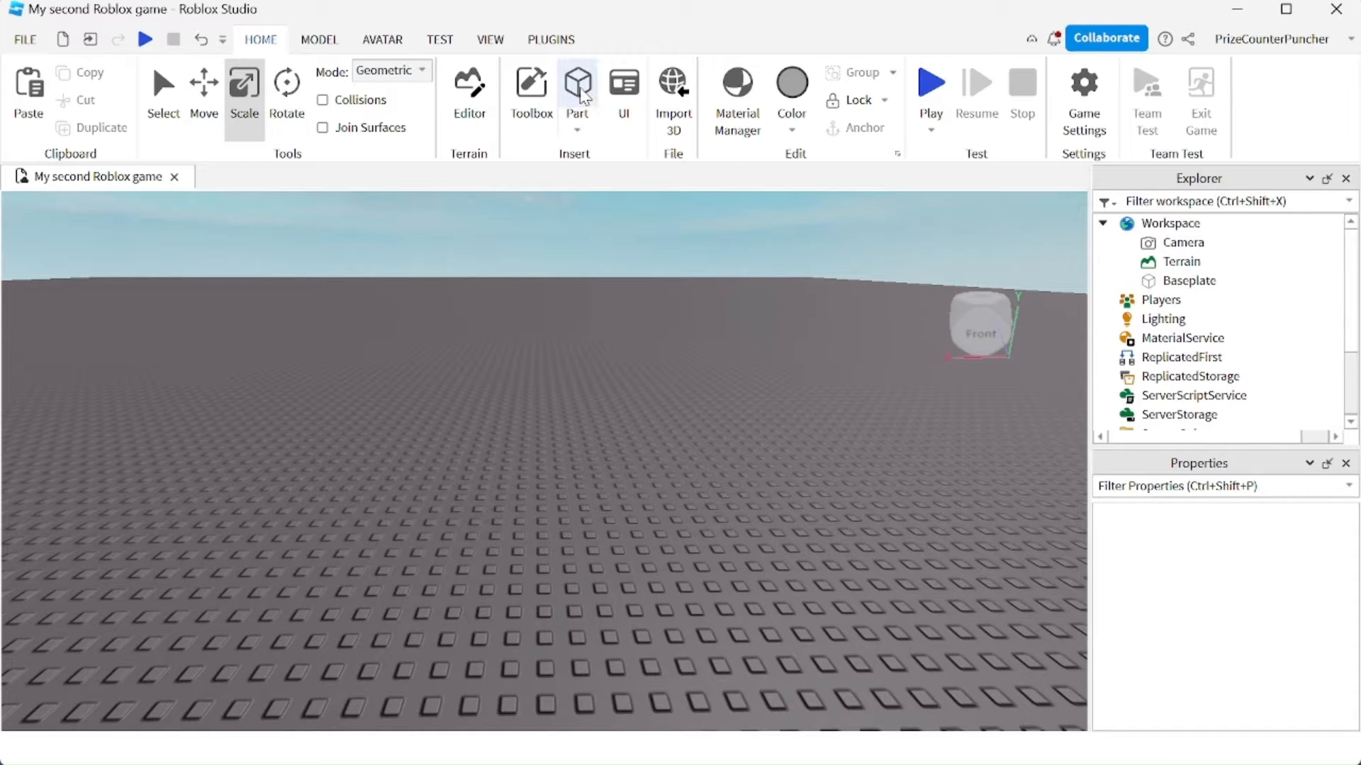
# Insert a block part and a sphere part onto the baseplate, then select the grey block.
pyautogui.click(577, 86)
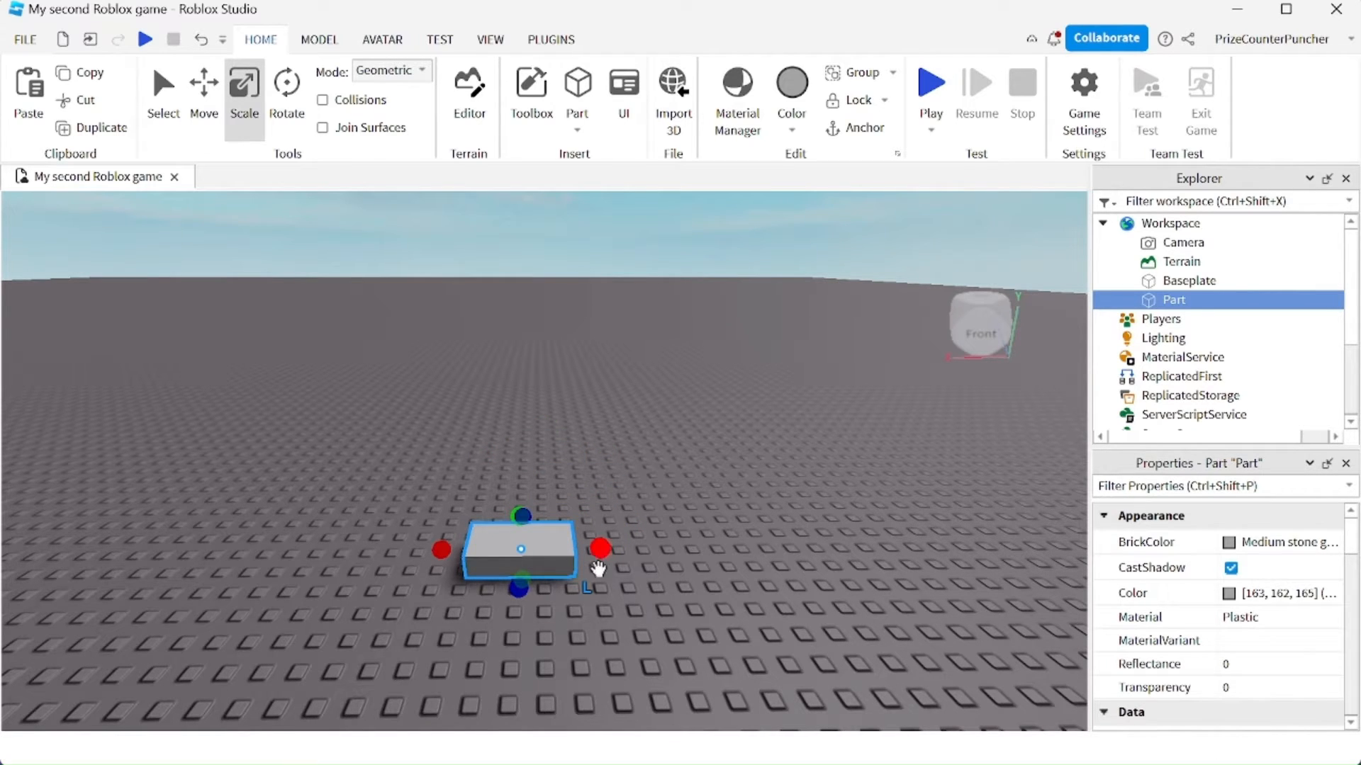
pyautogui.click(577, 114)
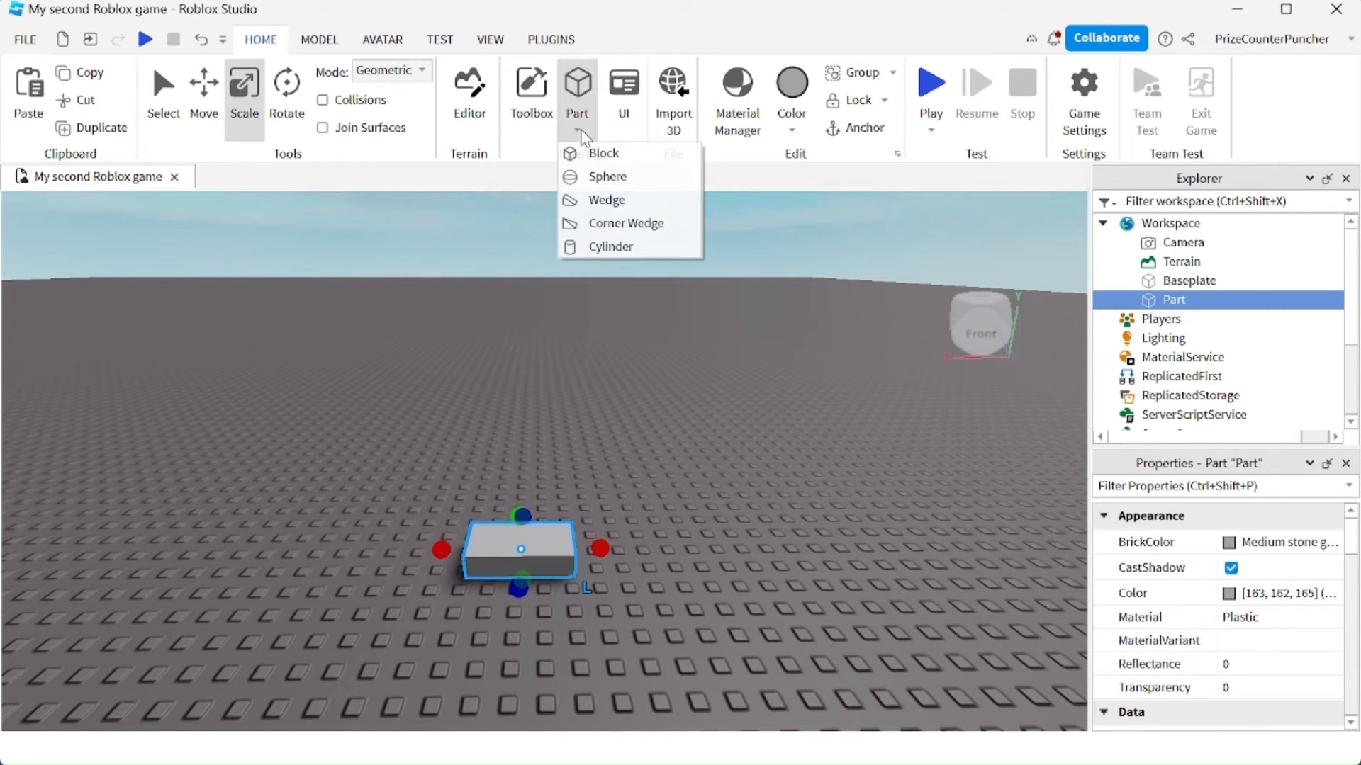
pyautogui.click(608, 176)
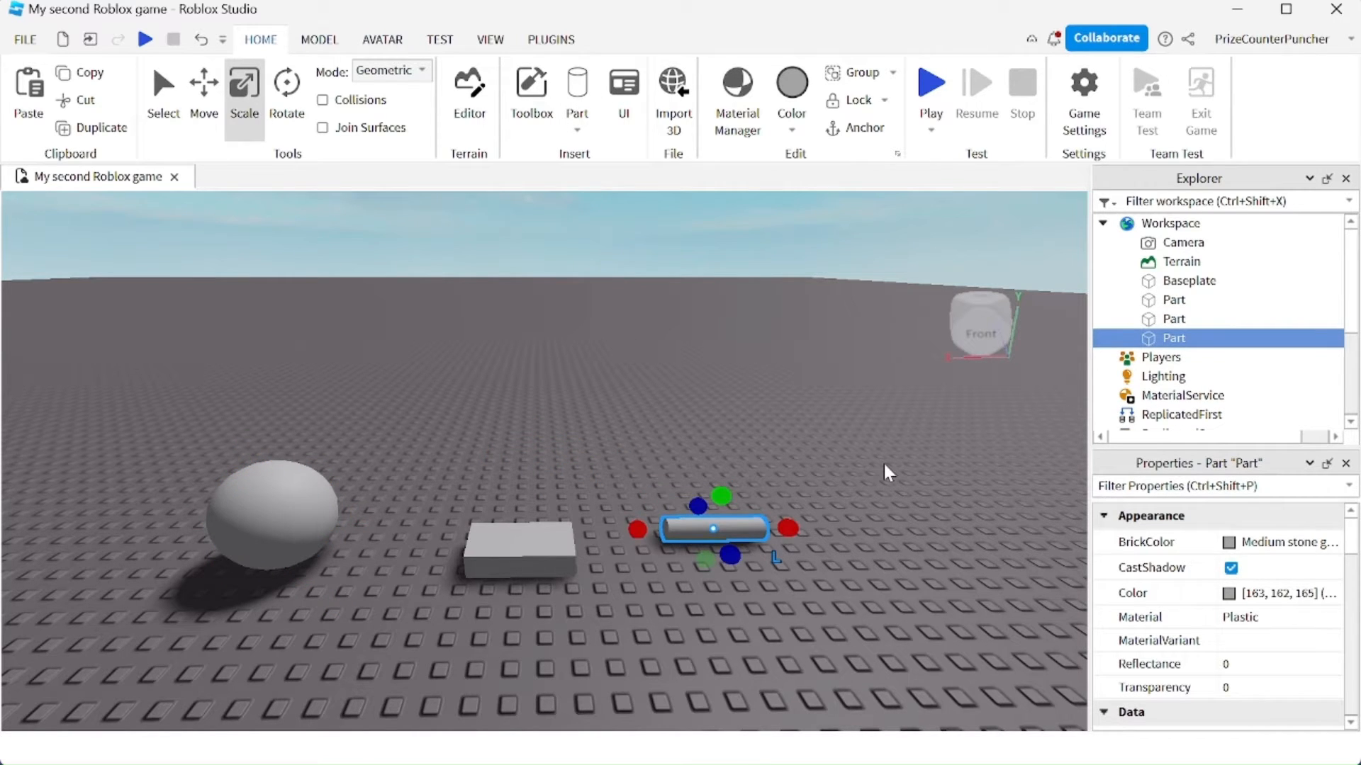
pyautogui.click(519, 549)
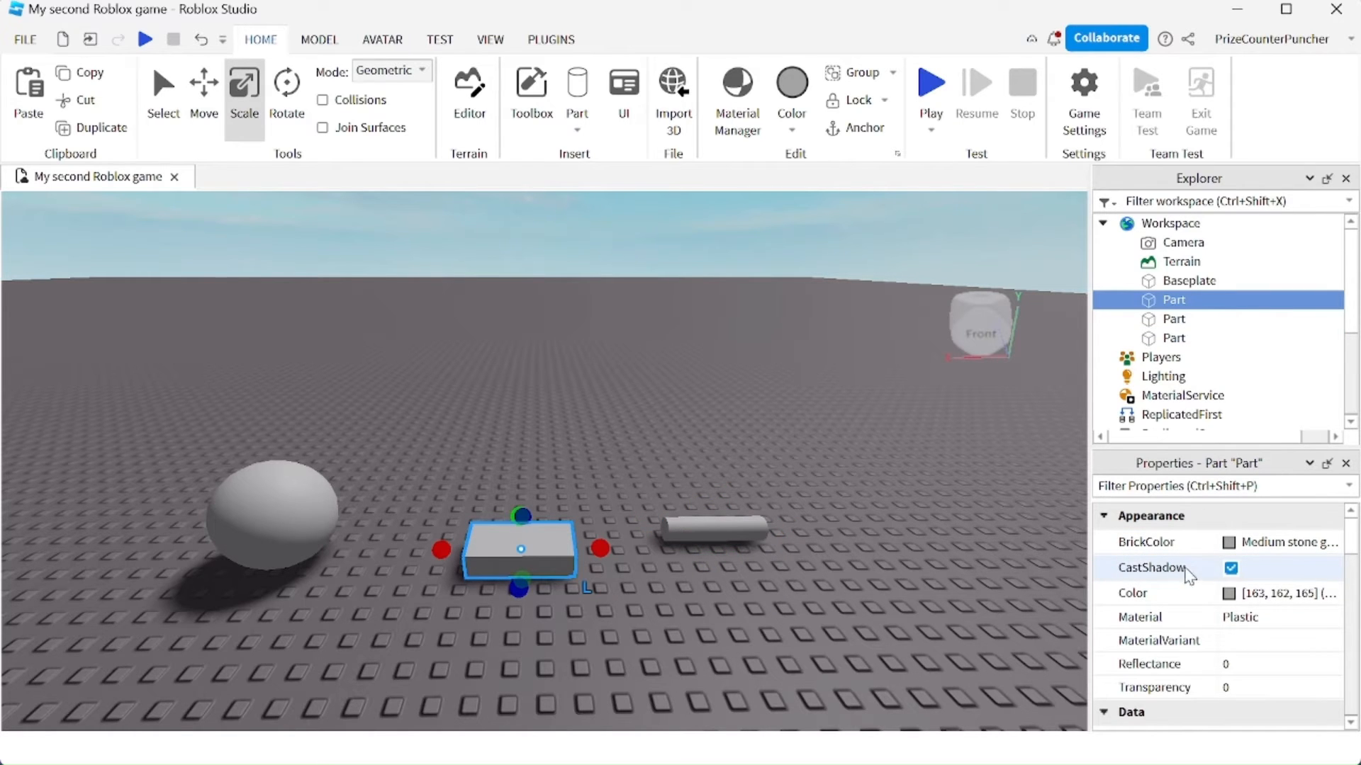
# Recolour the block red, then change it to bright green Shamrock (90, 255, 53).
pyautogui.click(1230, 593)
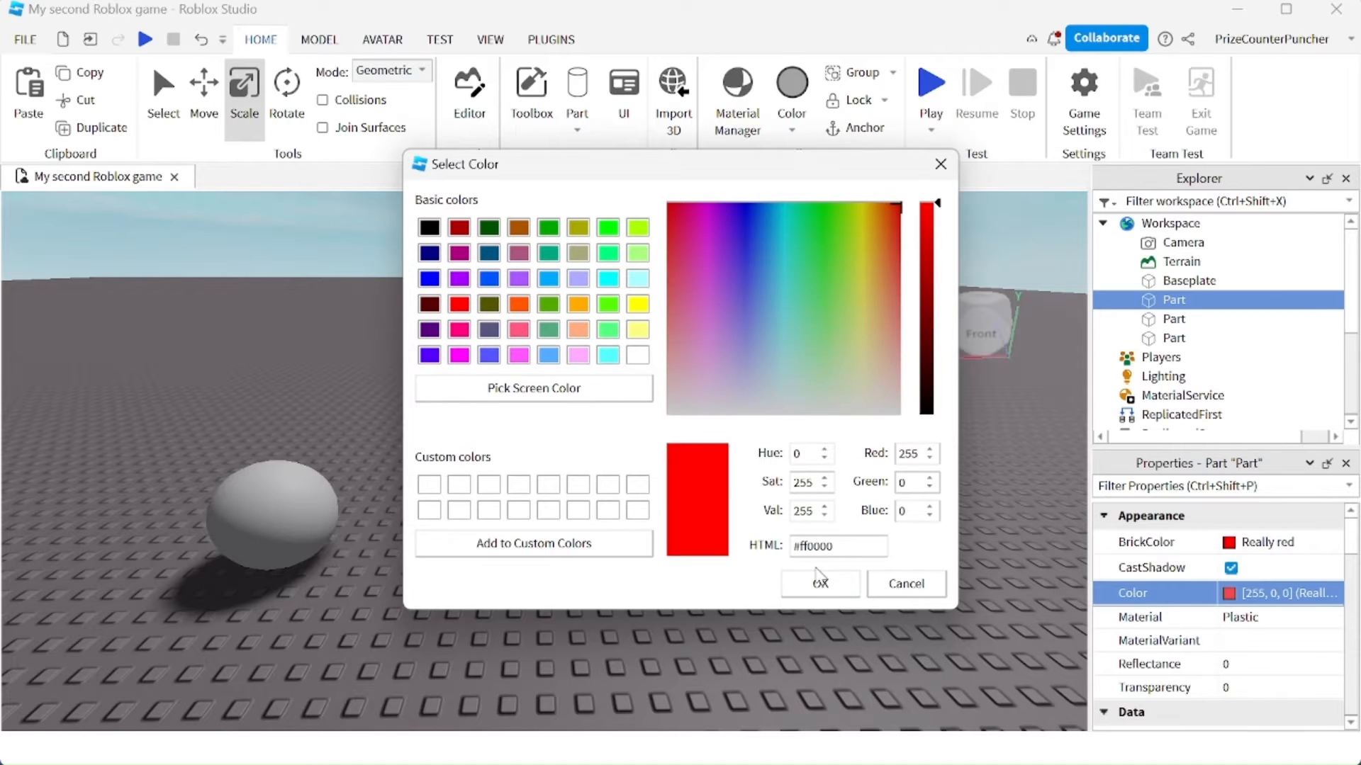
pyautogui.click(818, 583)
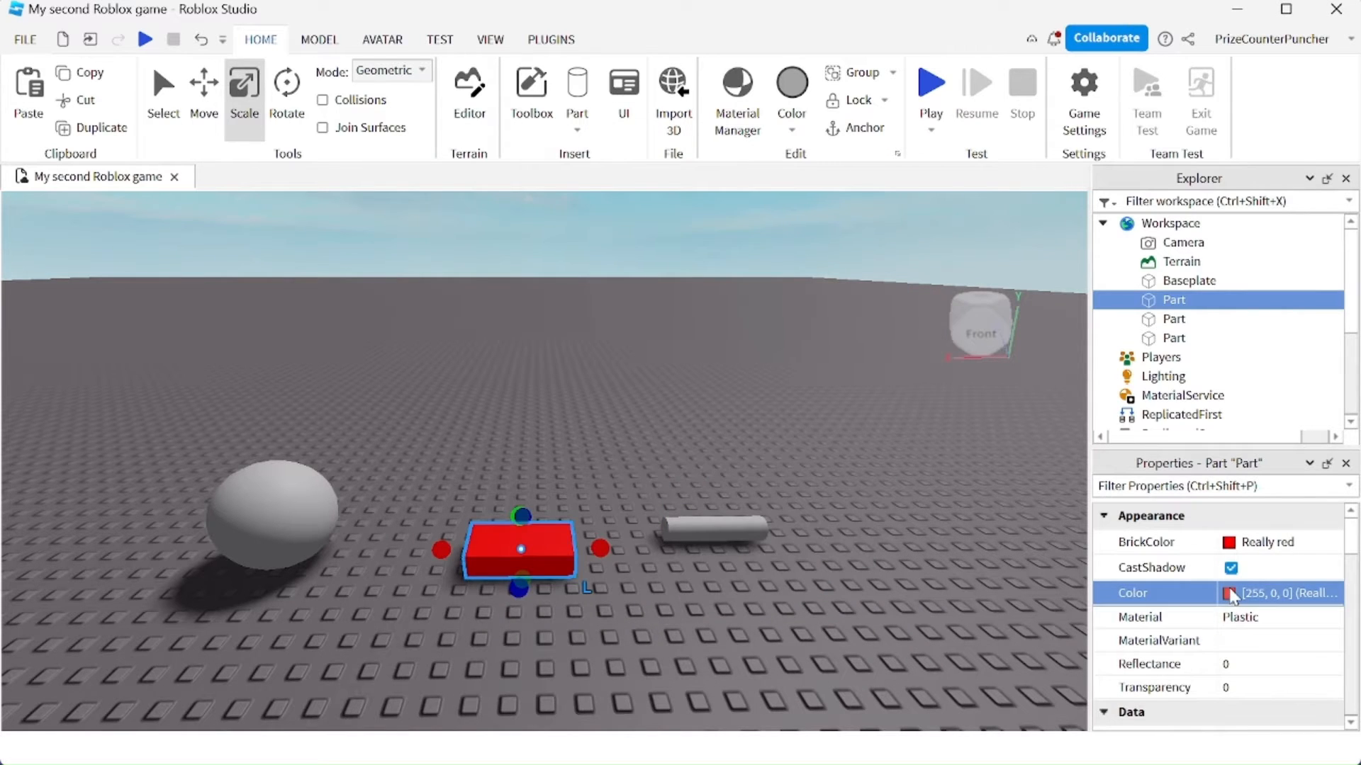
pyautogui.click(1230, 593)
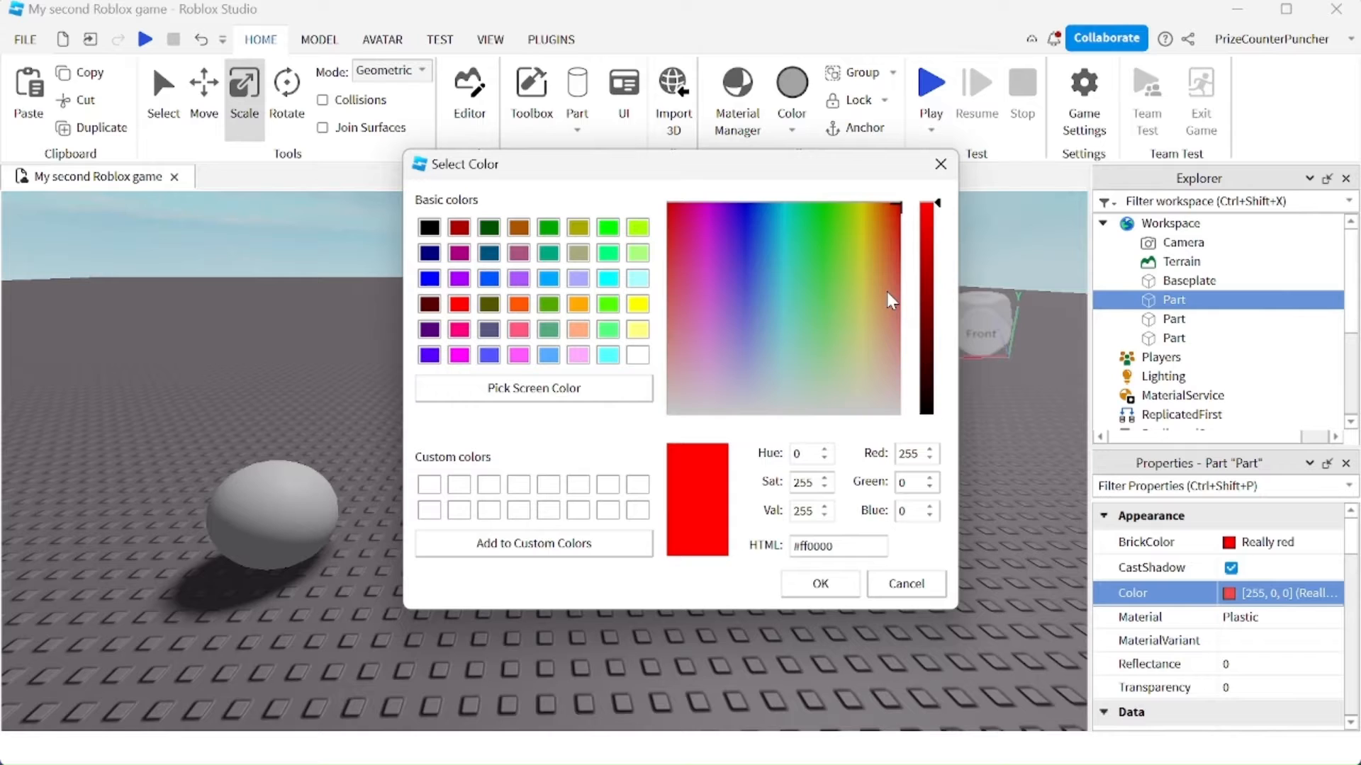
pyautogui.moveTo(857, 252)
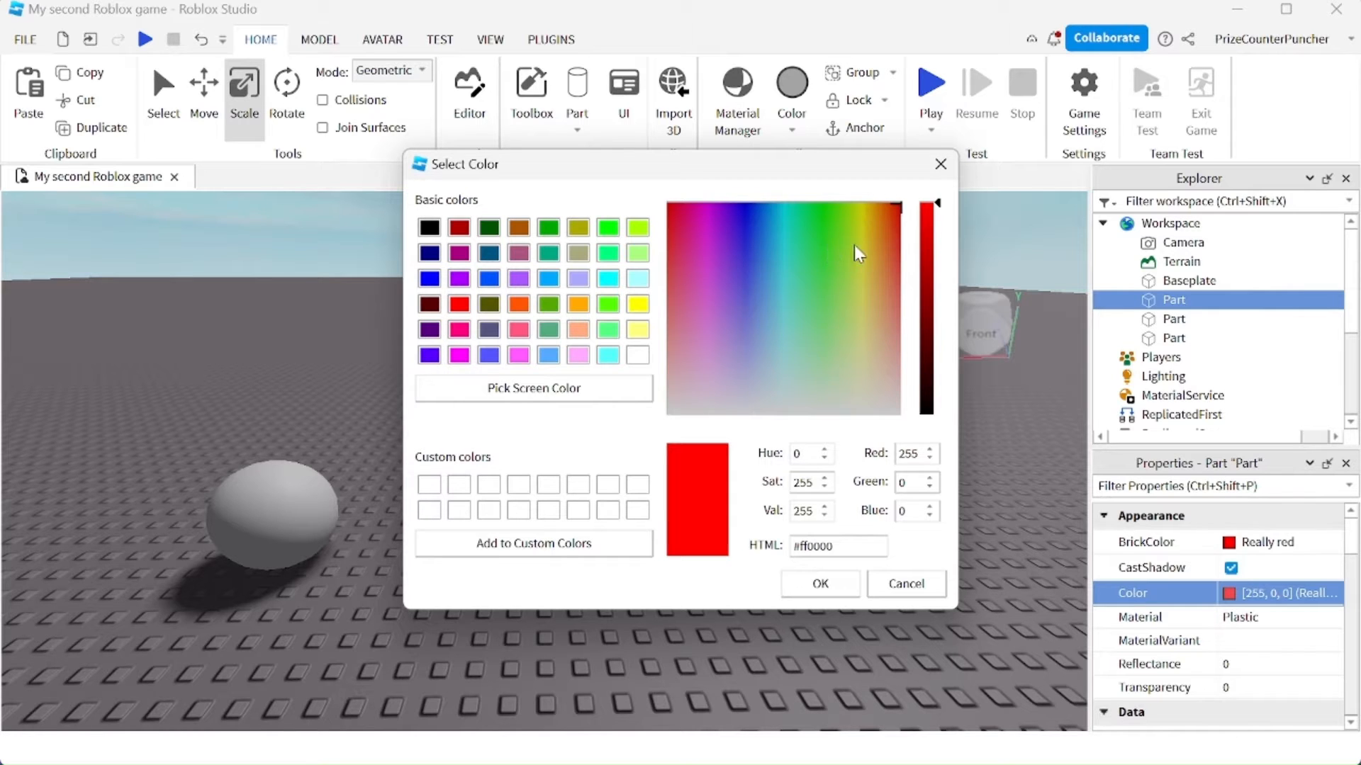
pyautogui.click(829, 246)
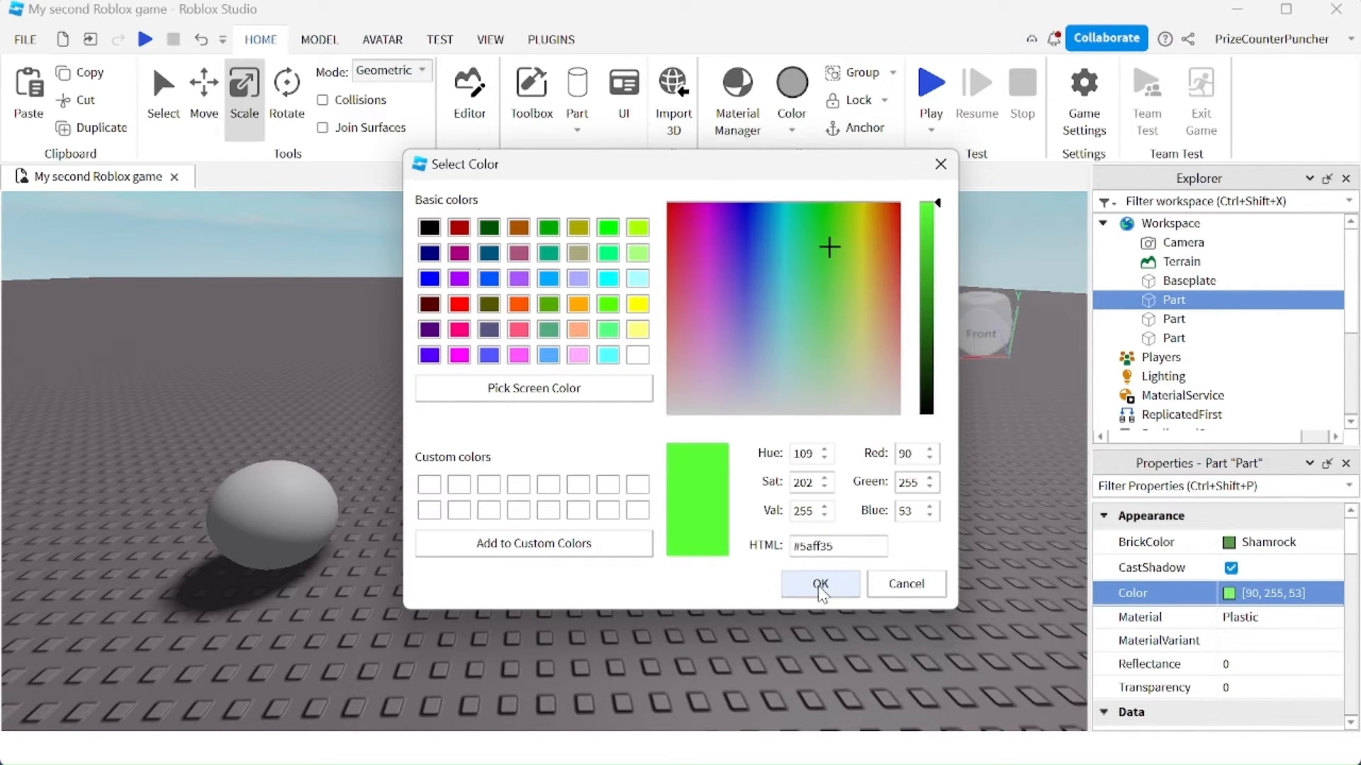
pyautogui.click(819, 582)
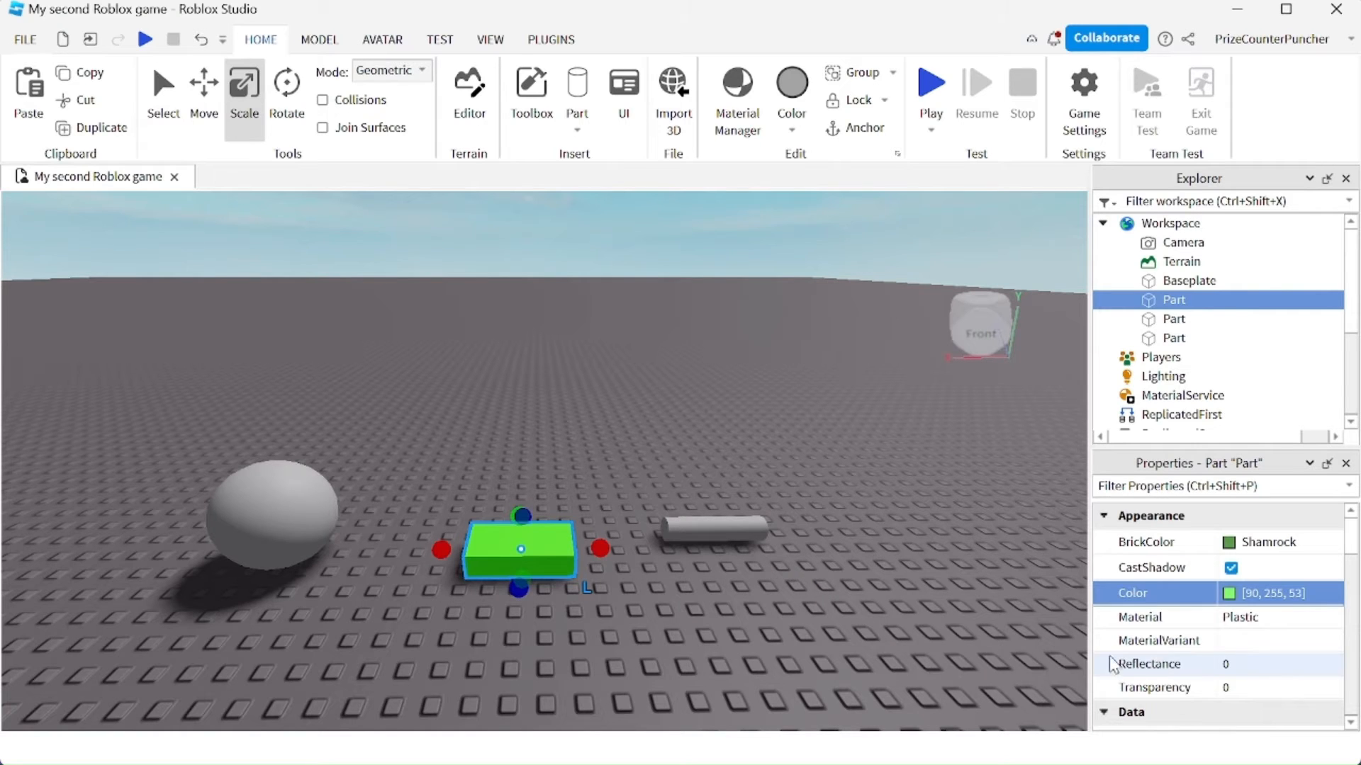
# Try the CrackedLava material on the green block, then revert it to Plastic.
pyautogui.click(1275, 617)
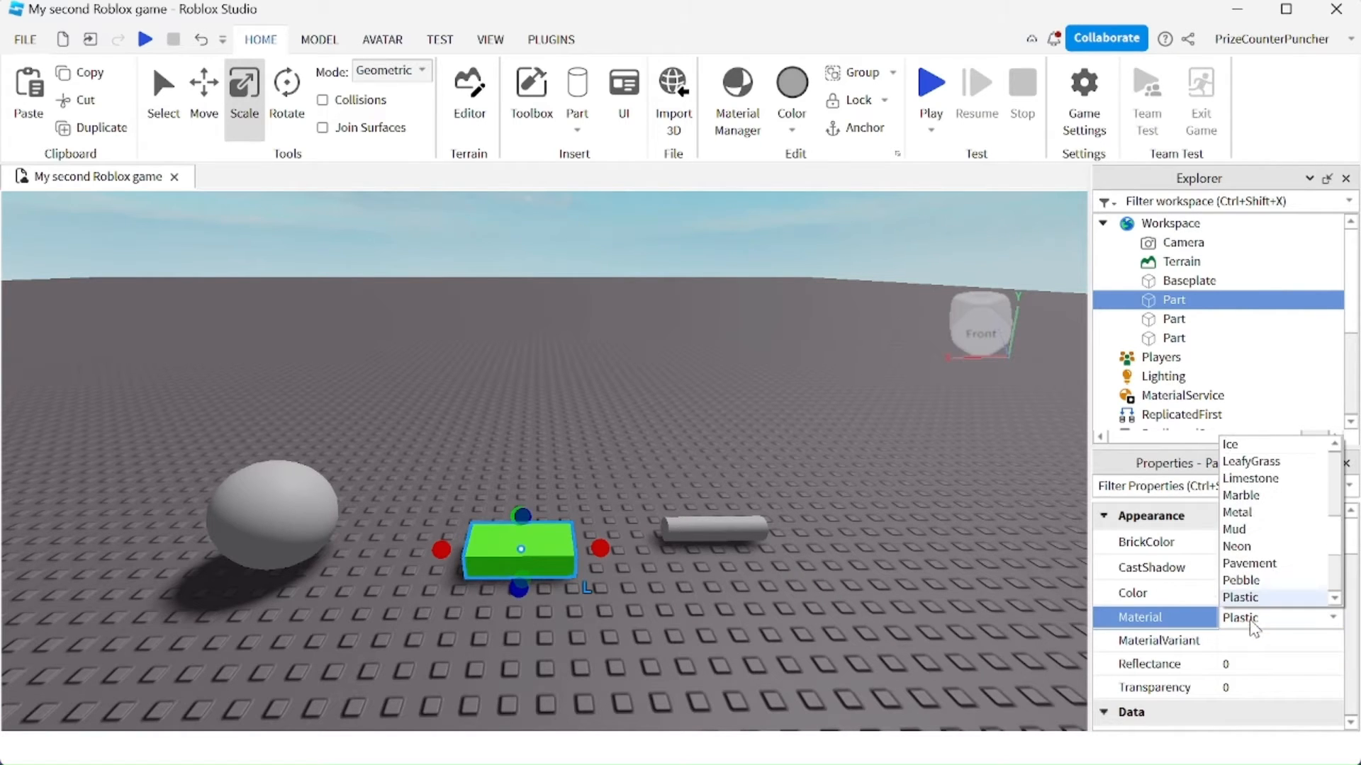
pyautogui.scroll(3)
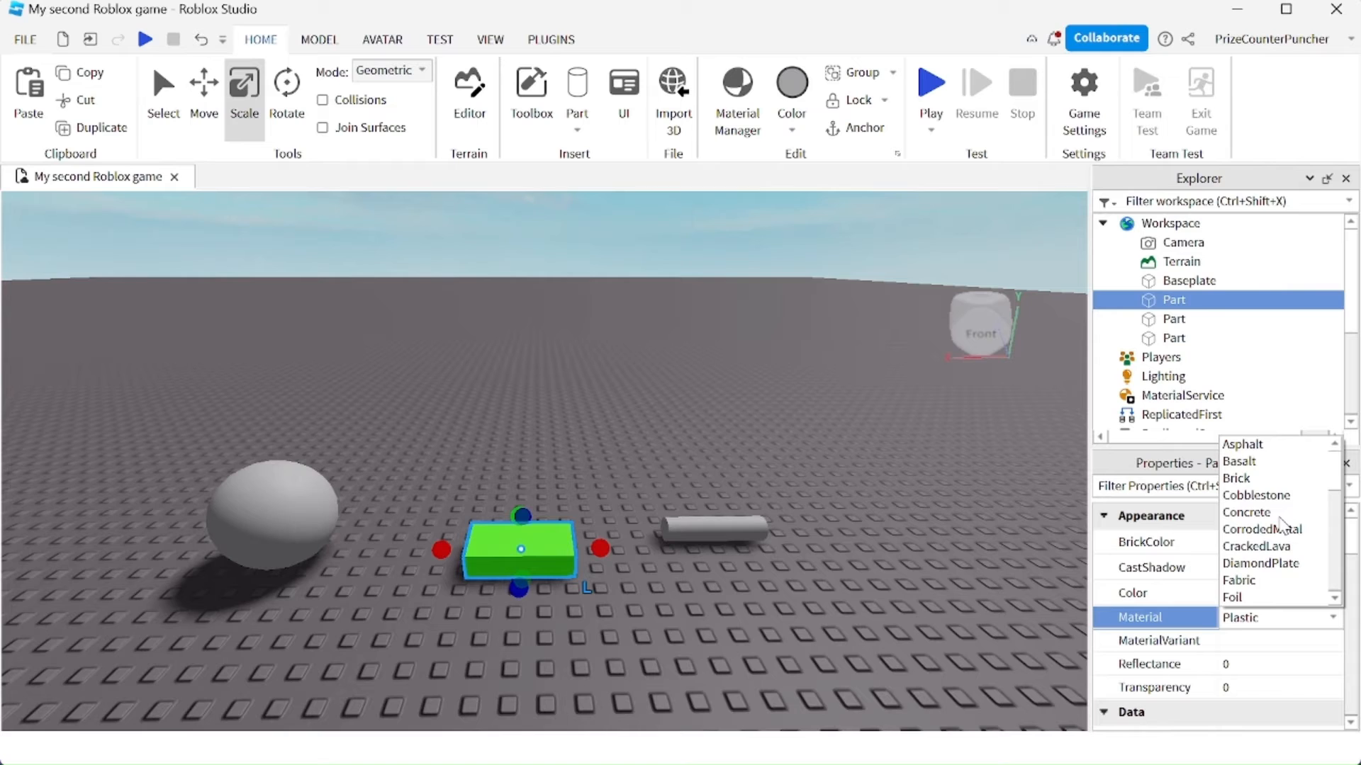
pyautogui.click(1256, 546)
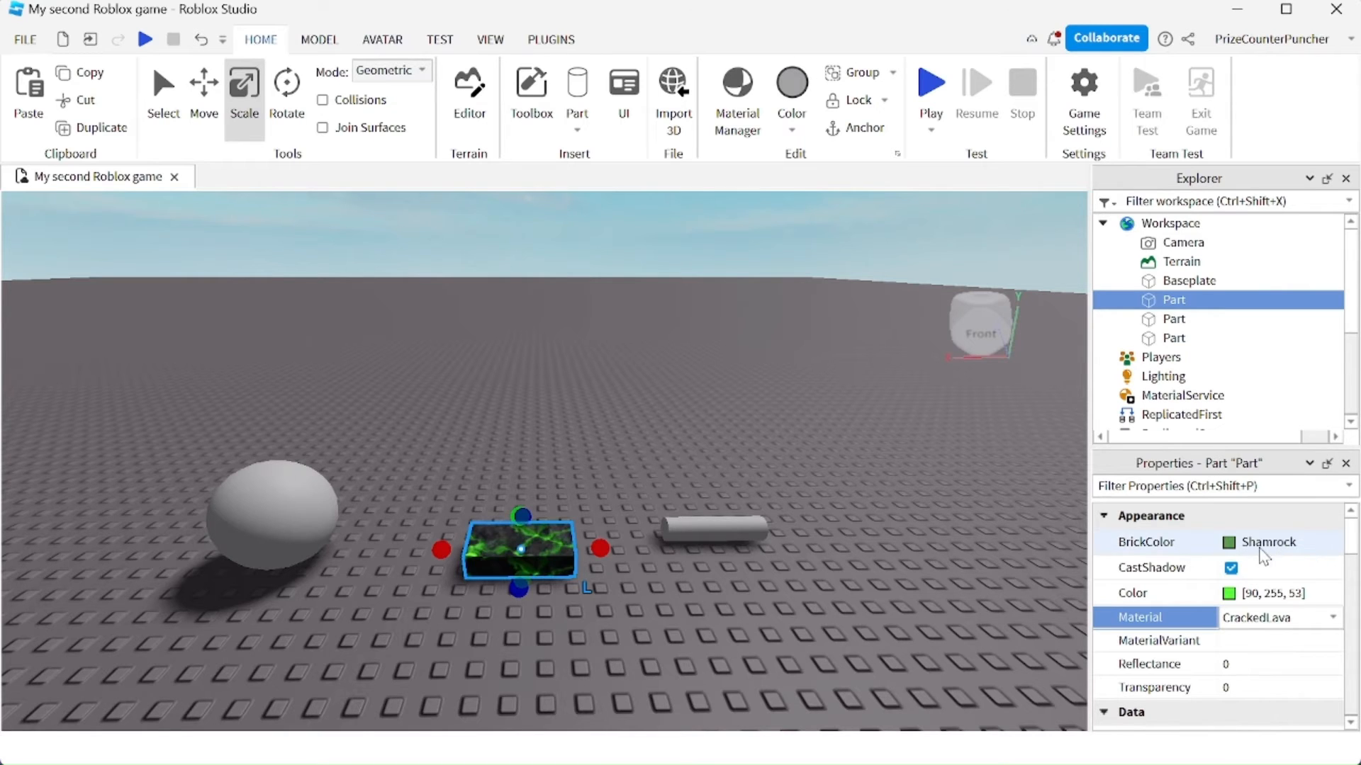
pyautogui.click(1334, 617)
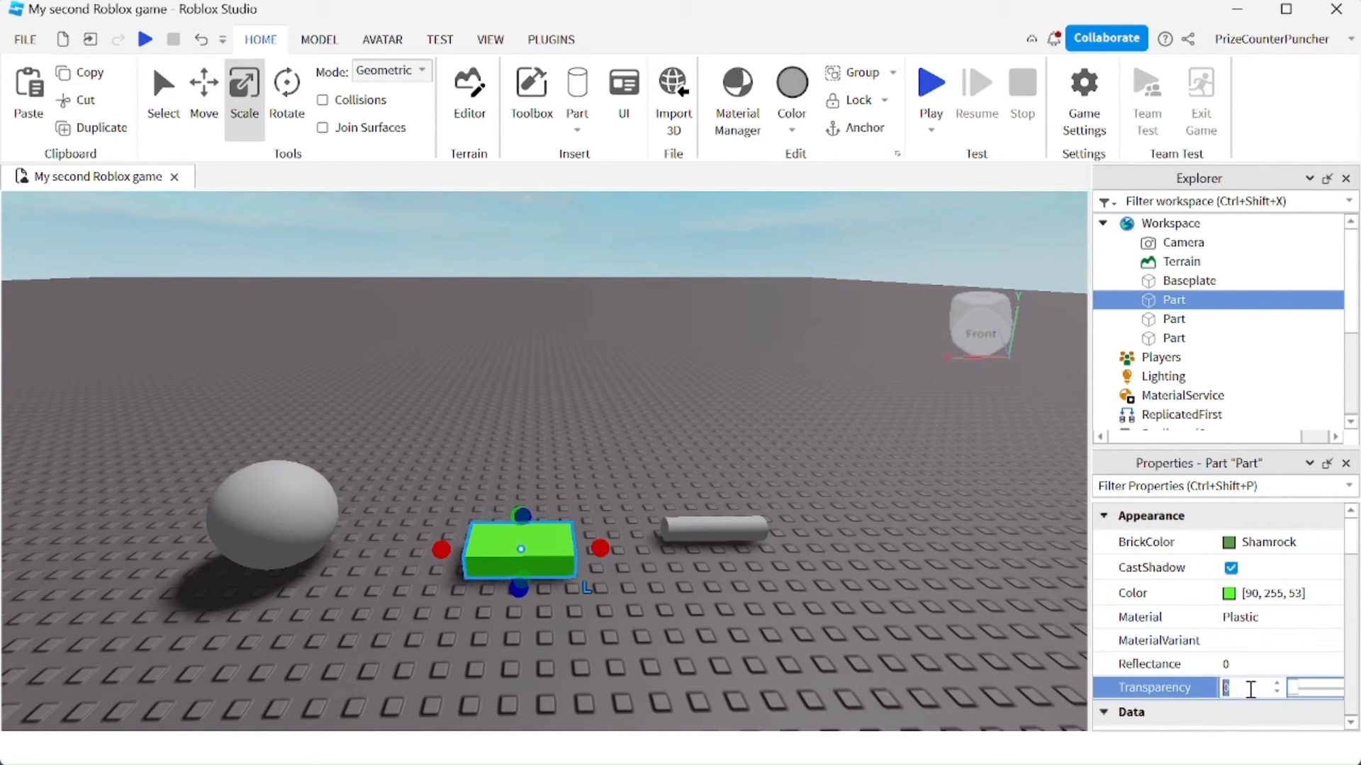
# Set the block's Transparency to 1, making it fully invisible.
pyautogui.write('1')
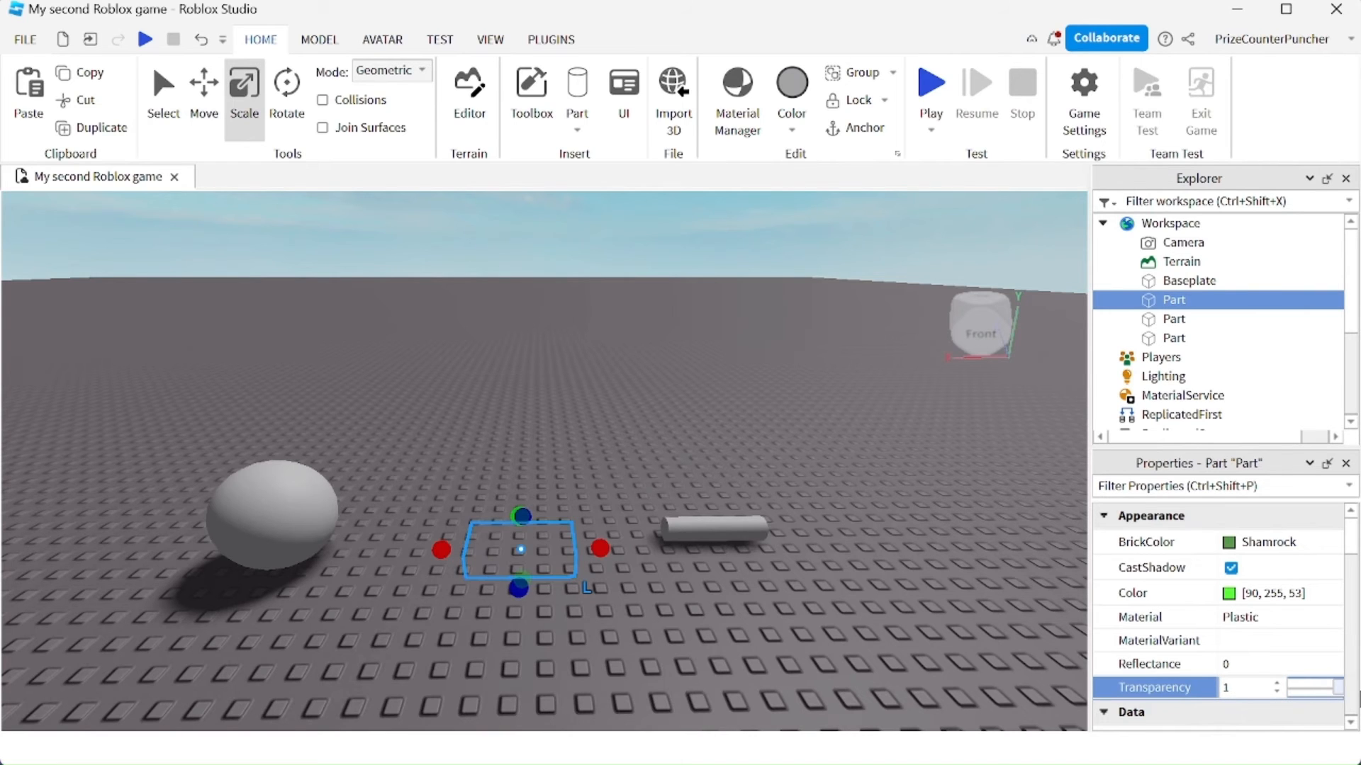